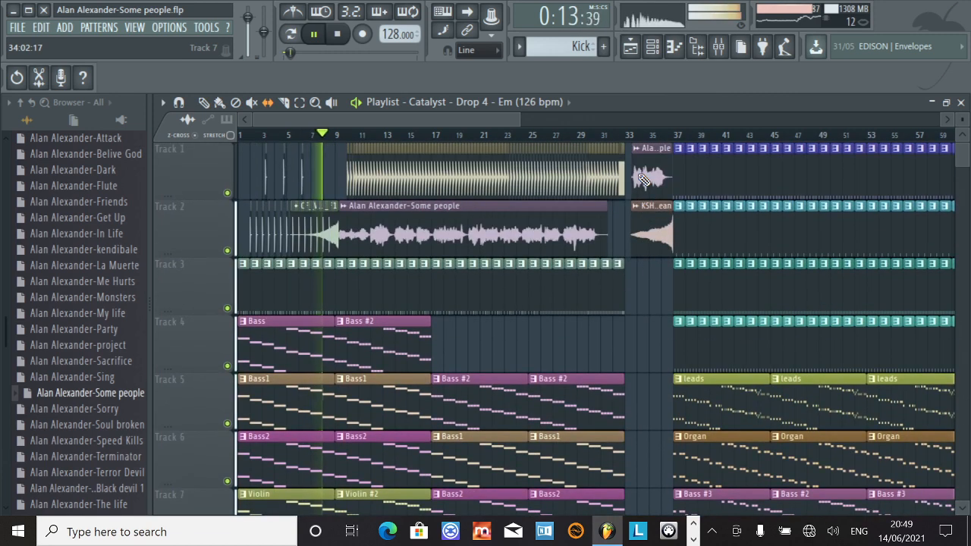
# Start playback of the 'Some people' project from the transport bar.
pyautogui.click(204, 103)
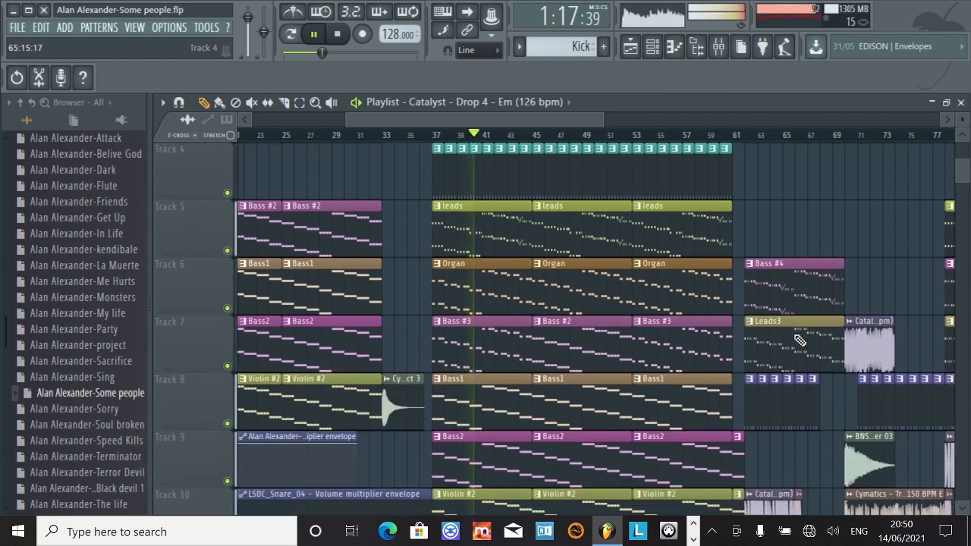
# Scroll the Playlist down to tracks 6–12 and right toward bar 75 while the song plays.
pyautogui.scroll(-3)
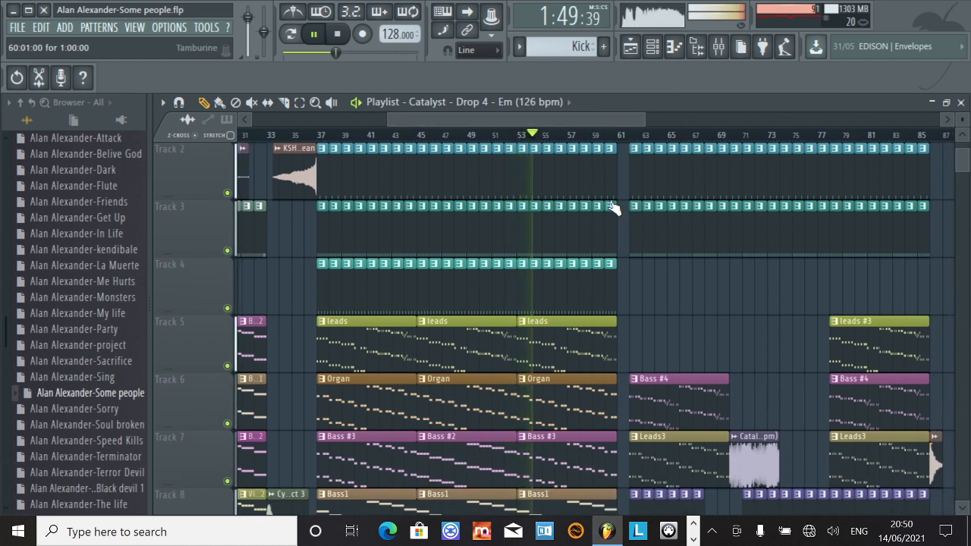
pyautogui.scroll(-3)
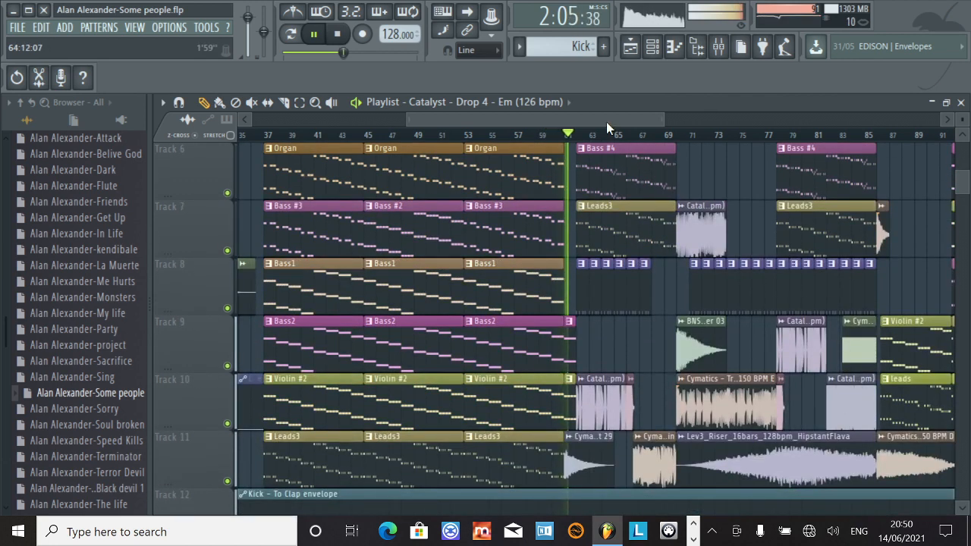
pyautogui.hscroll(3)
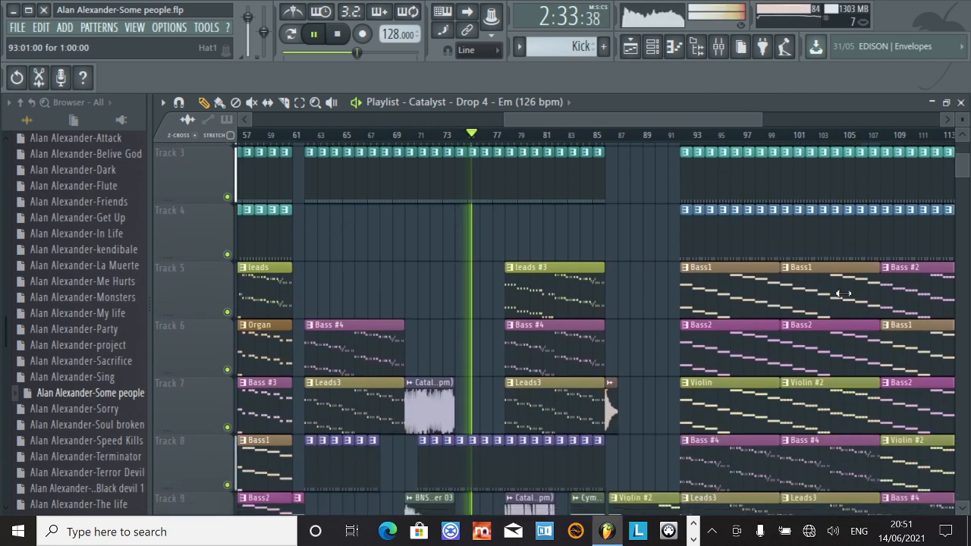
# Scroll the Playlist to keep bars 57–121 and tracks 3–9 in view during playback.
pyautogui.scroll(-3)
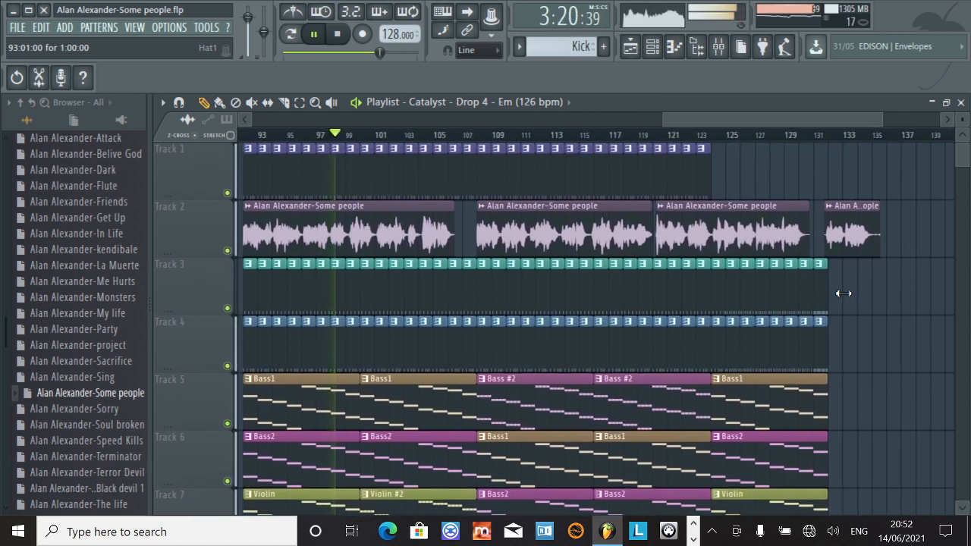
# Scroll the Playlist down to tracks 7–13 as playback nears 3:22.
pyautogui.scroll(-3)
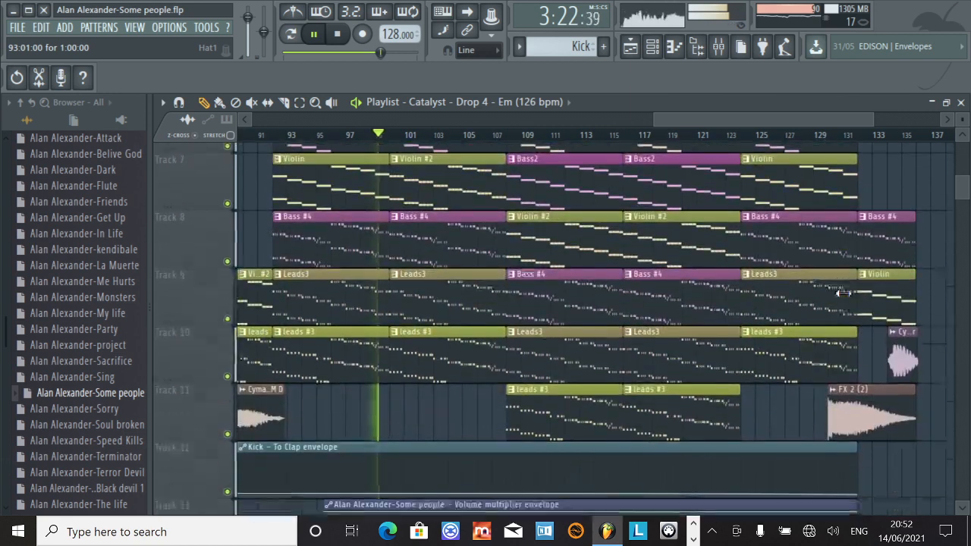